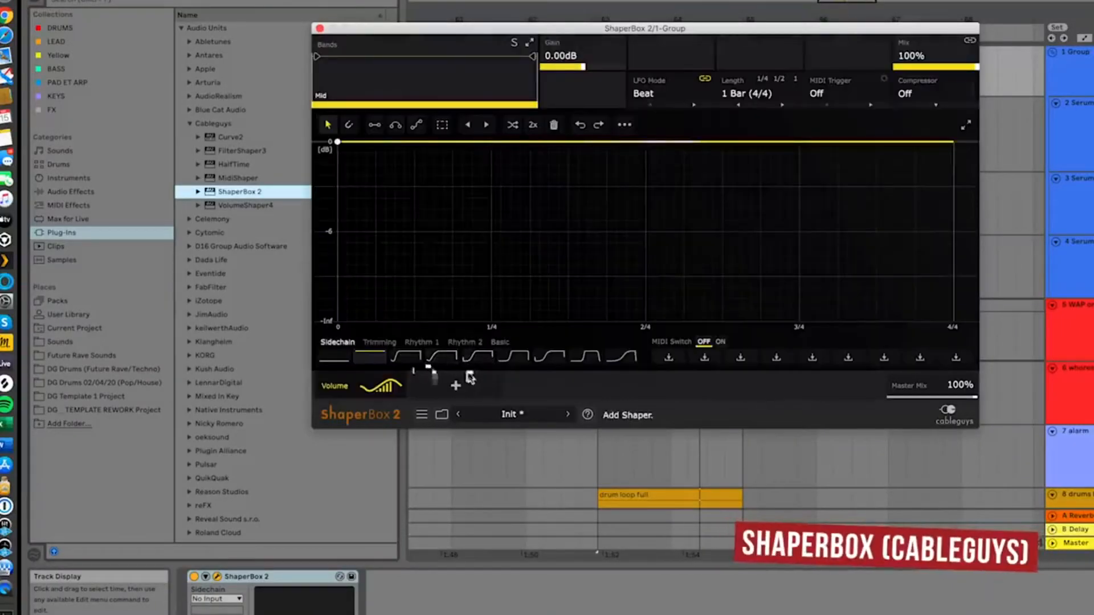
Load a sidechain-style ducking shape in ShaperBox 2 and set its LFO length to 1/4.
left_click(481, 358)
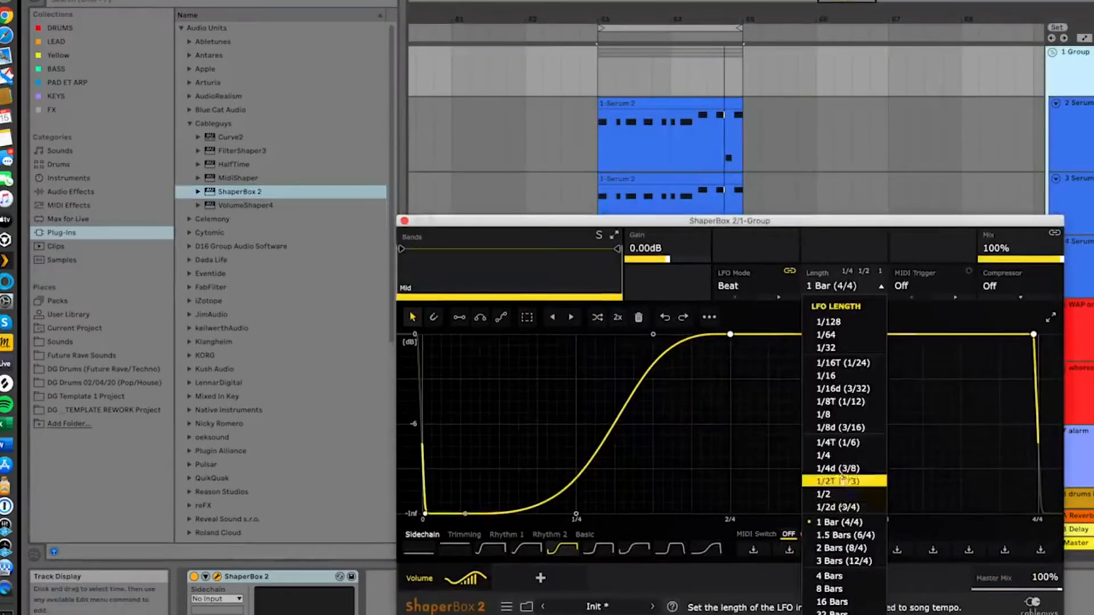
left_click(822, 454)
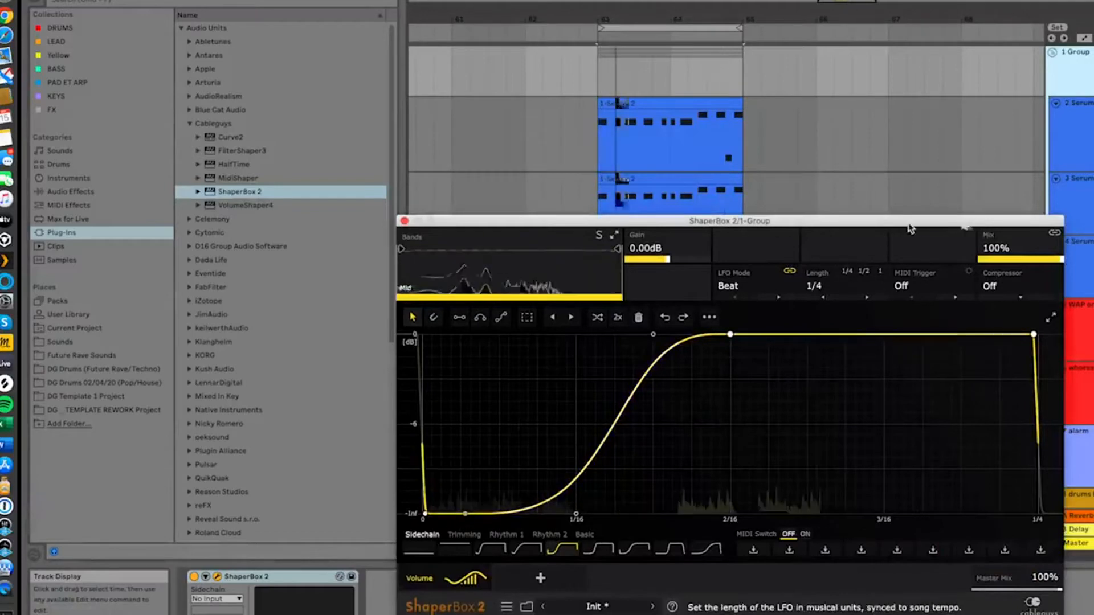